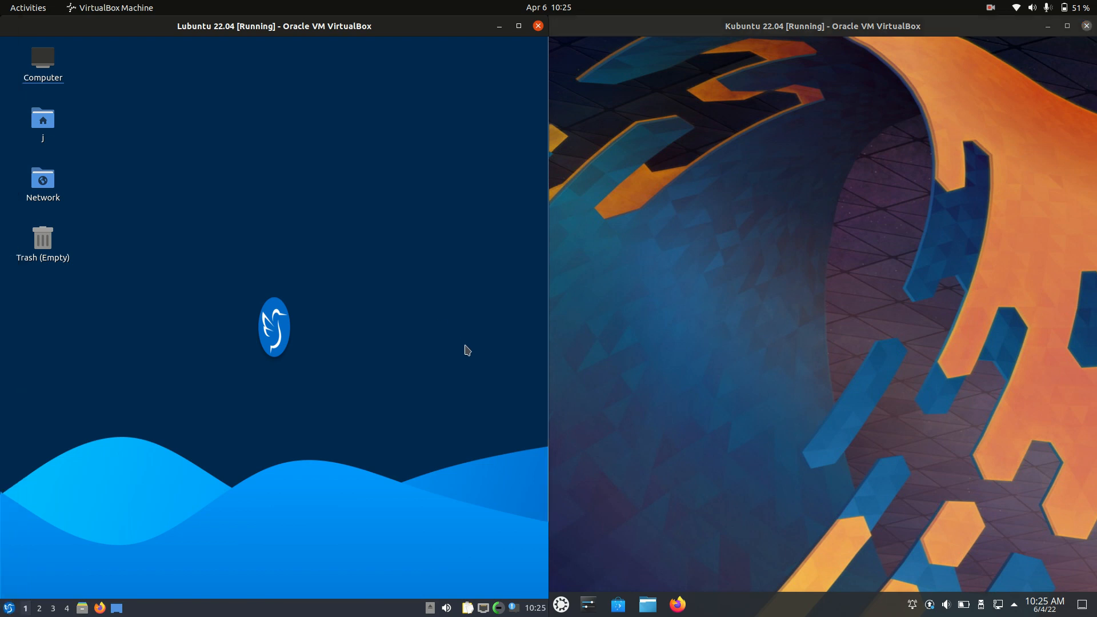
{"action": "mouse_move", "coordinate": [333, 265]}
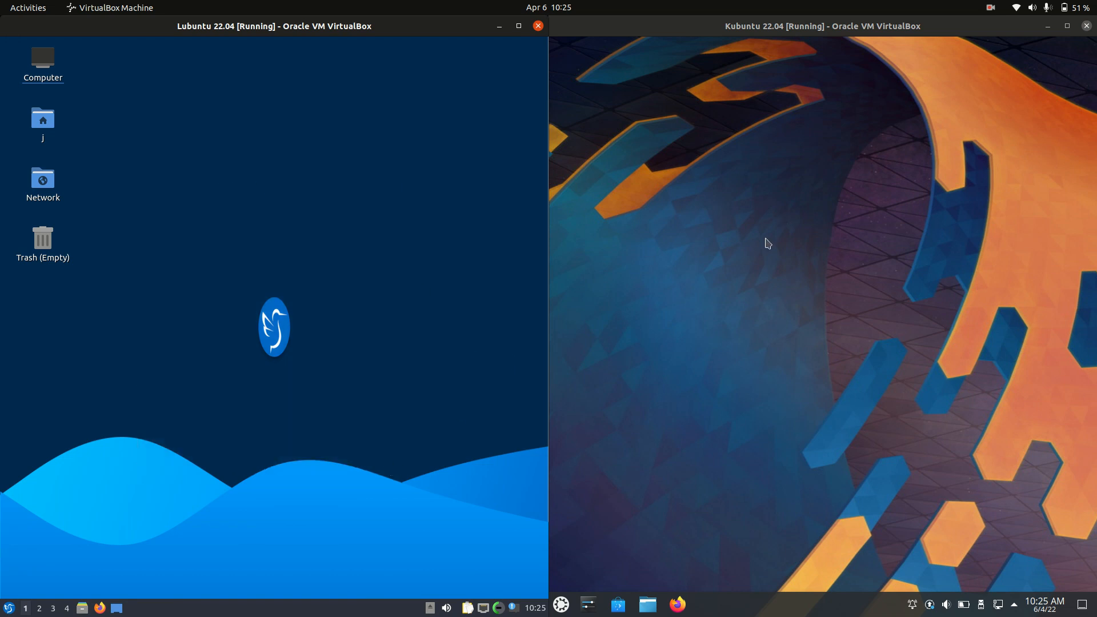
{"action": "mouse_move", "coordinate": [960, 330]}
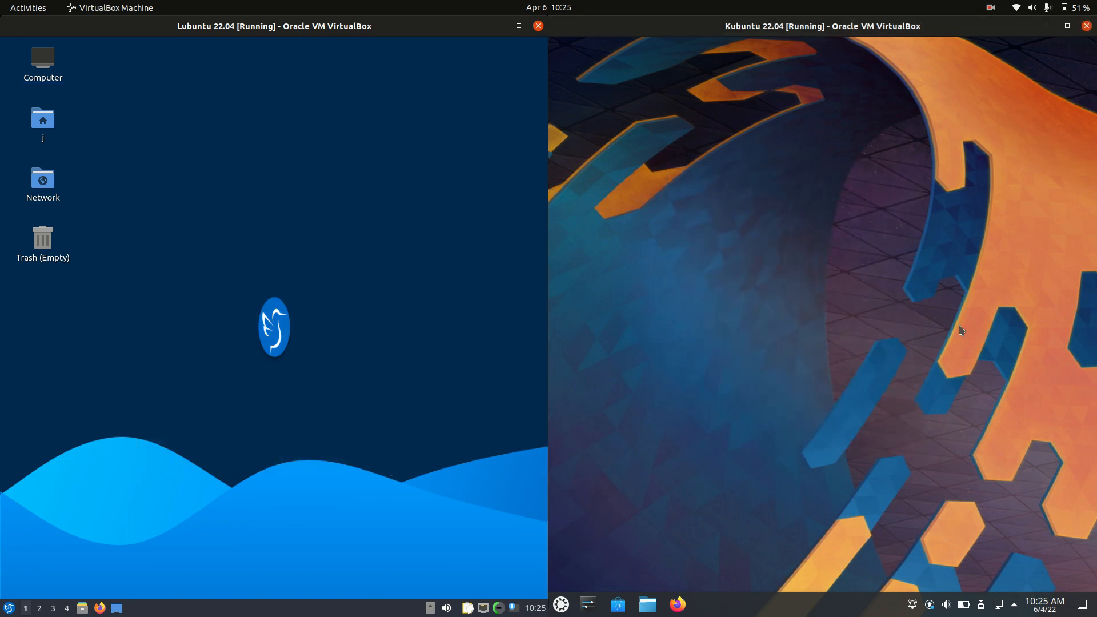
{"action": "mouse_move", "coordinate": [610, 190]}
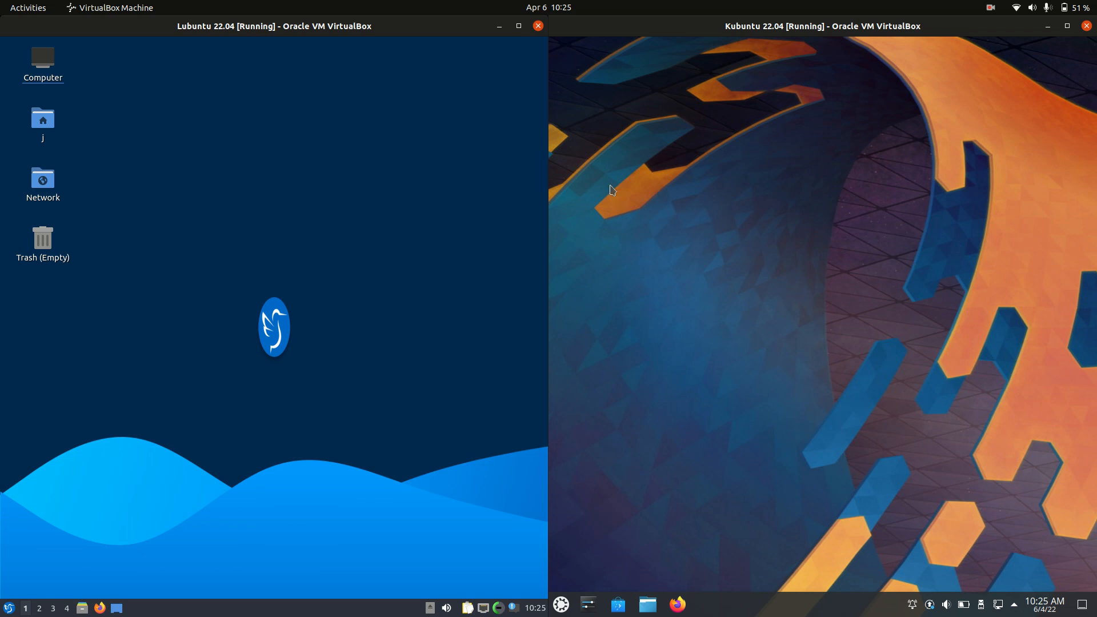
{"action": "mouse_move", "coordinate": [340, 214]}
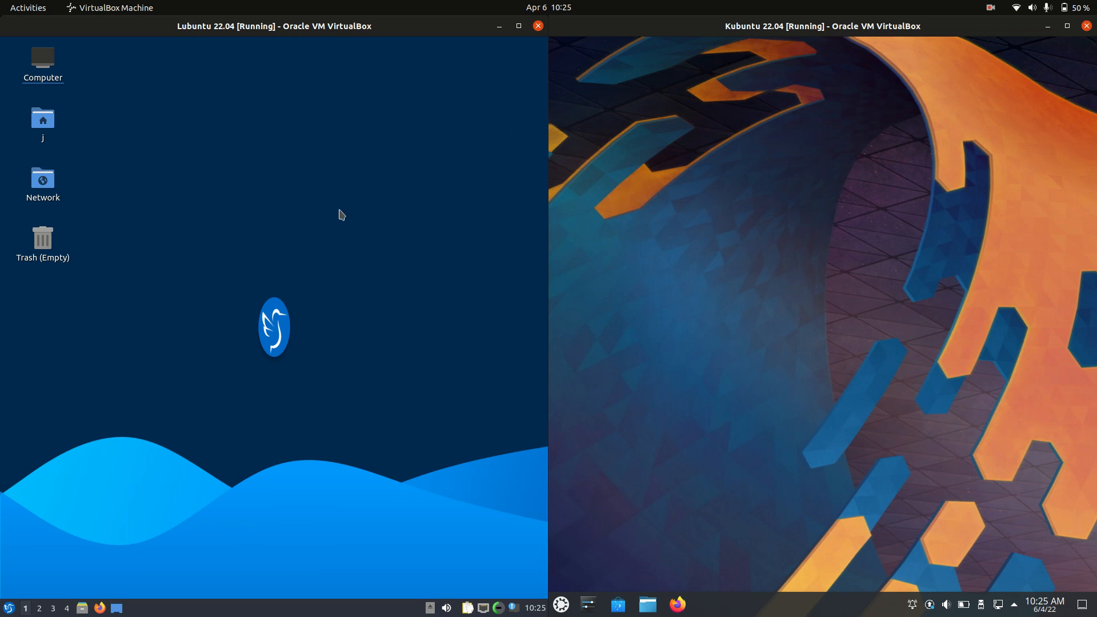
{"action": "mouse_move", "coordinate": [362, 232]}
{"action": "type", "text": "termin"}
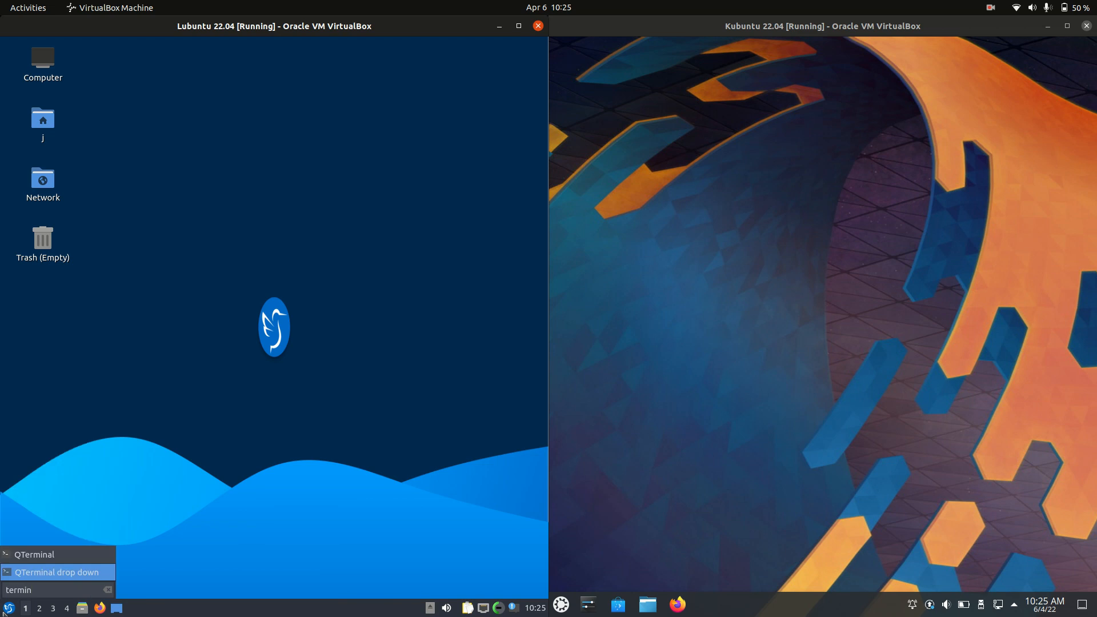
{"action": "mouse_move", "coordinate": [39, 554]}
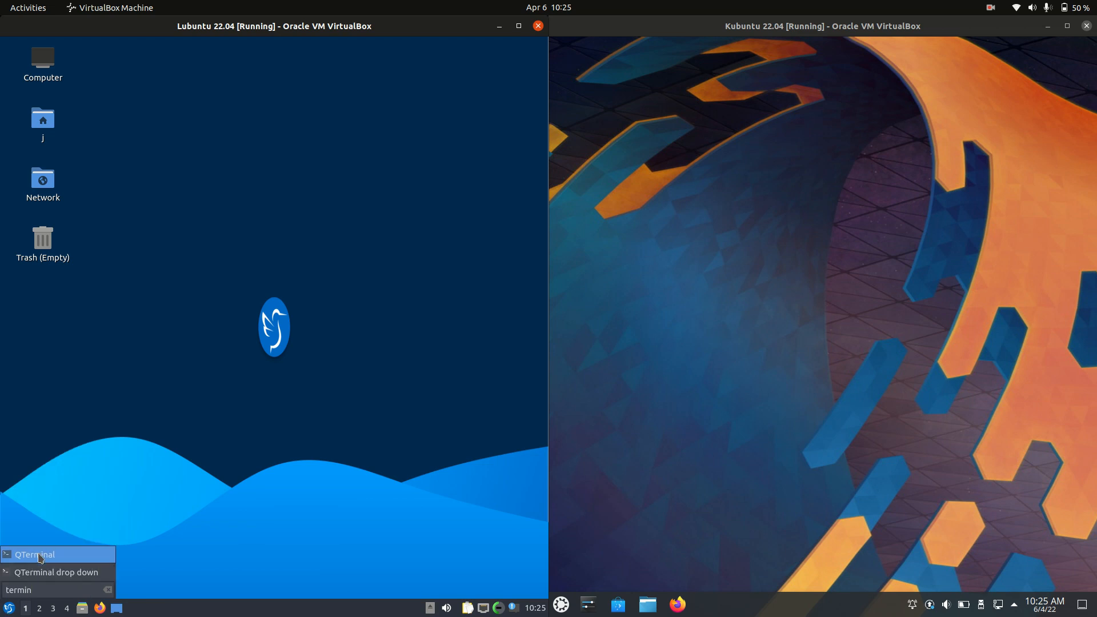
- Run htop in a QTerminal window on Lubuntu, then open the Kubuntu application launcher
{"action": "left_click", "coordinate": [34, 554]}
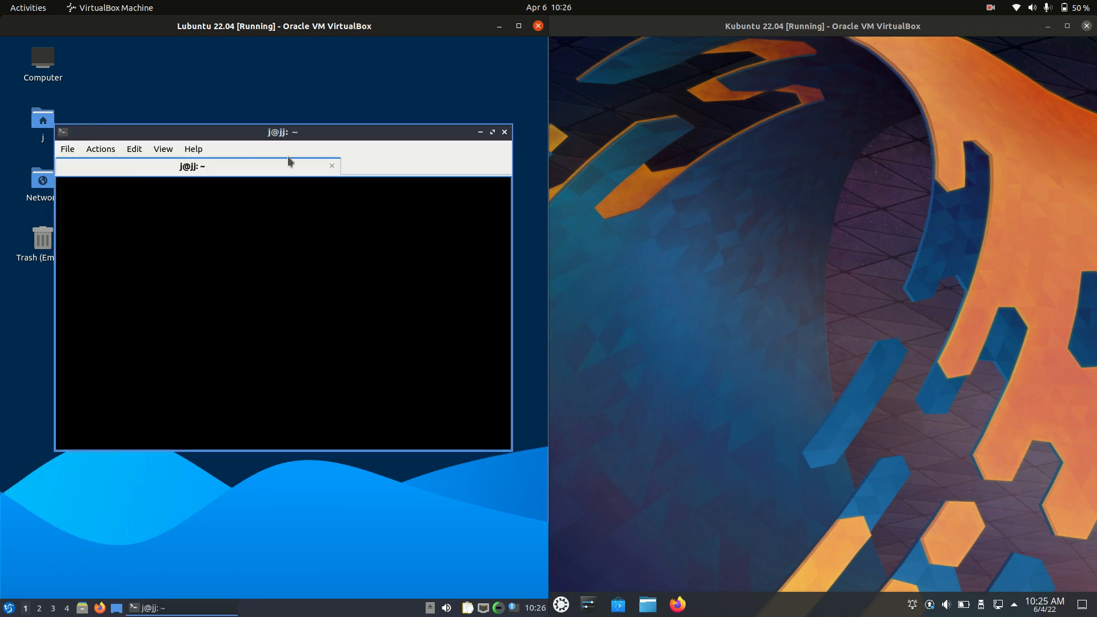
{"action": "type", "text": "htop"}
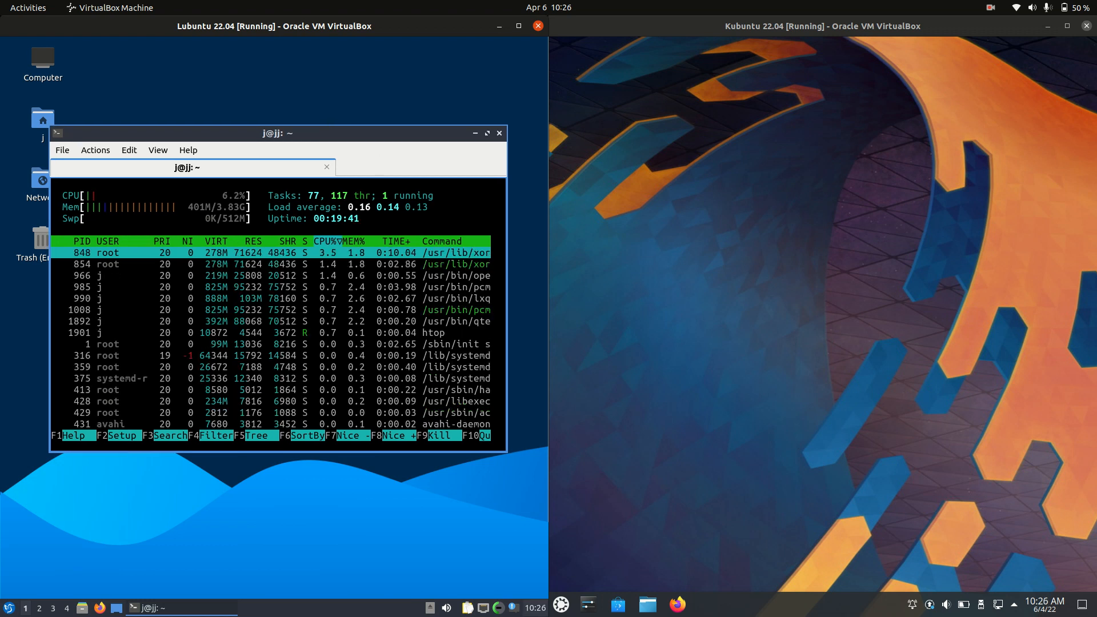
{"action": "left_click", "coordinate": [561, 604]}
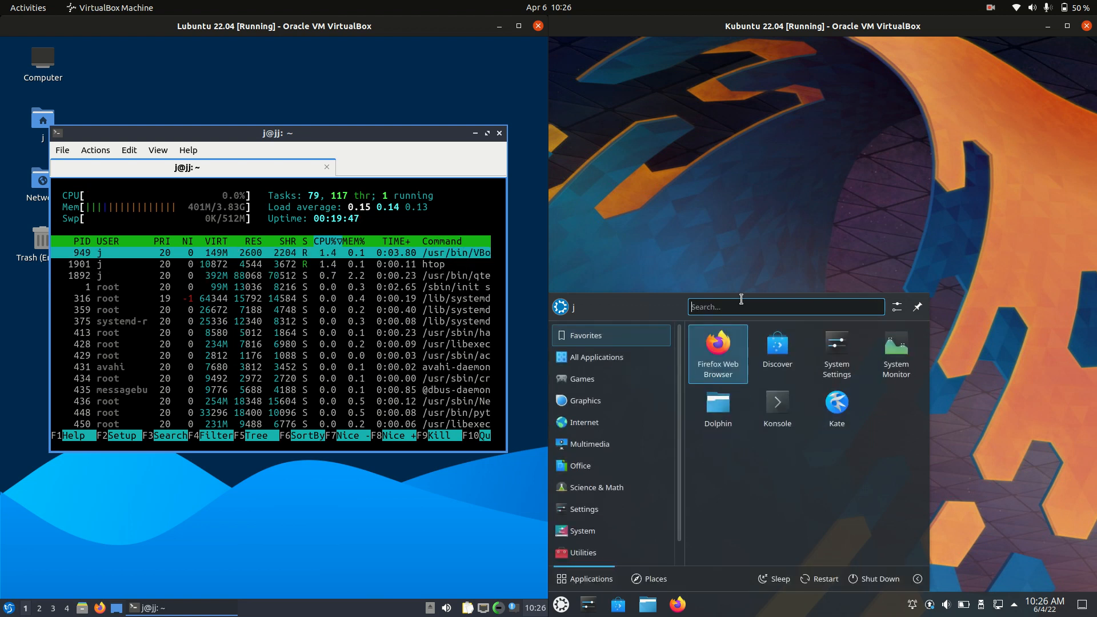
- Search 'term', open Konsole on the Kubuntu VM, and run htop there
{"action": "type", "text": "term"}
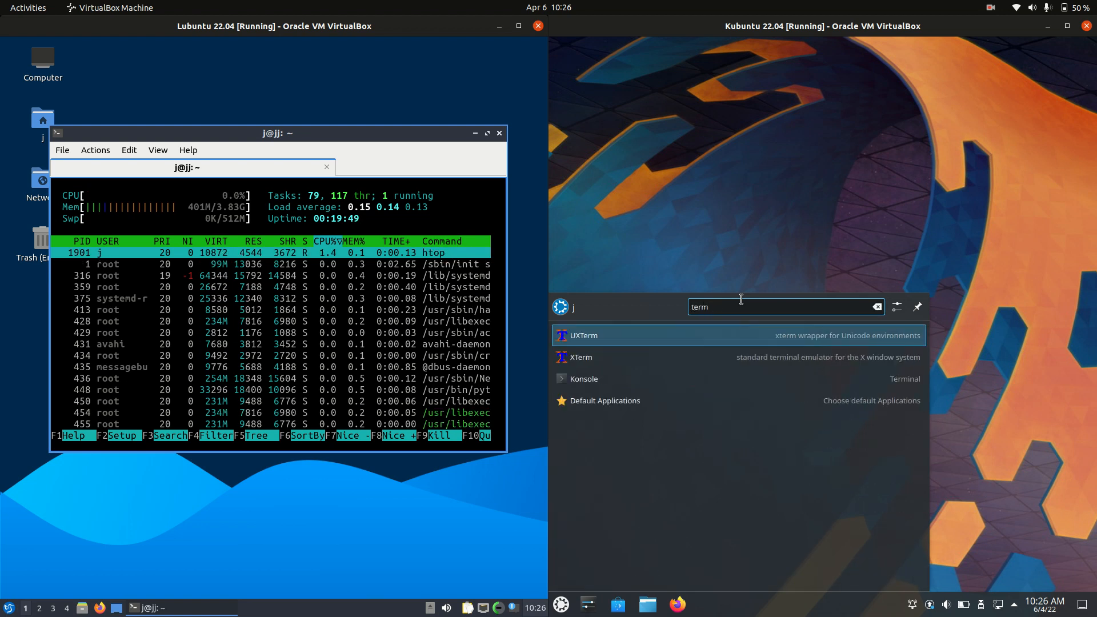
{"action": "left_click", "coordinate": [583, 378]}
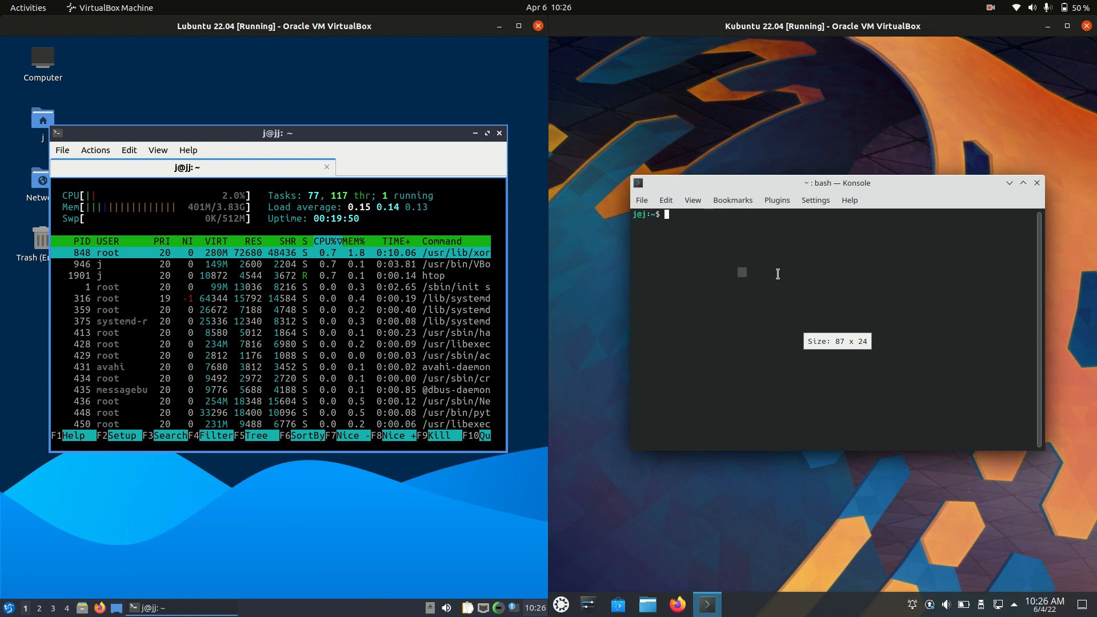
{"action": "type", "text": "h"}
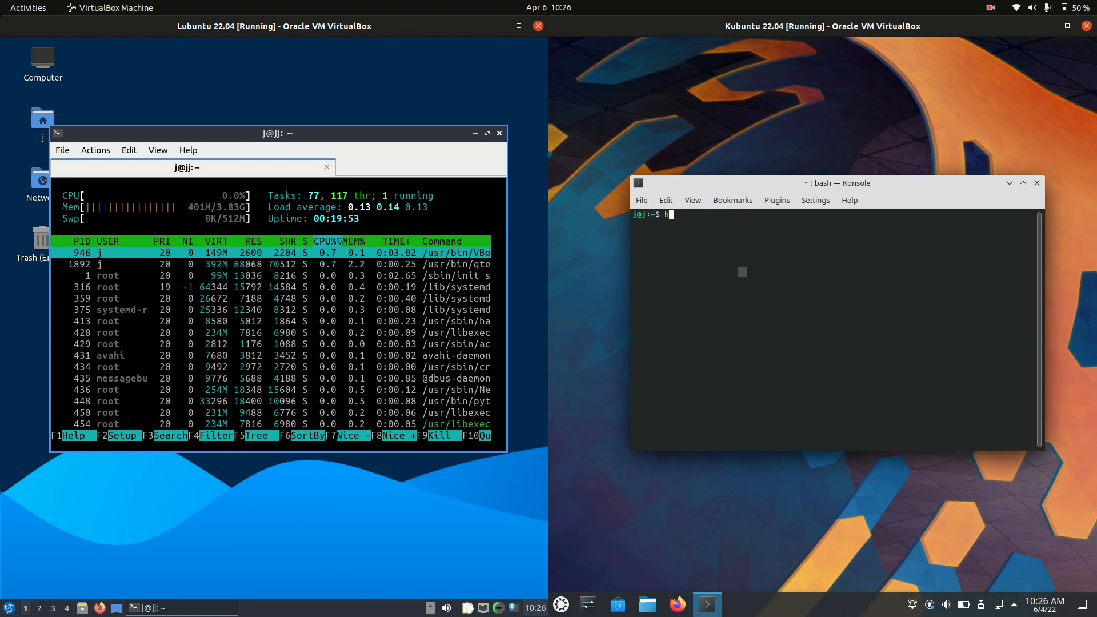
{"action": "key", "text": "Return"}
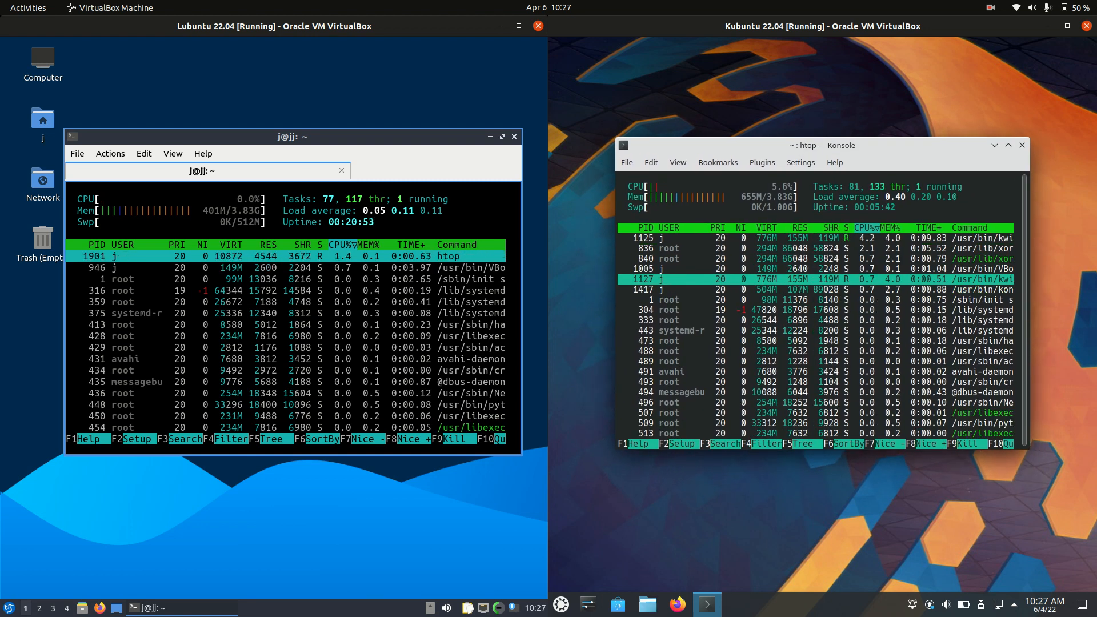
- Reopen the Kubuntu application launcher over the Konsole htop window
{"action": "left_click", "coordinate": [561, 605]}
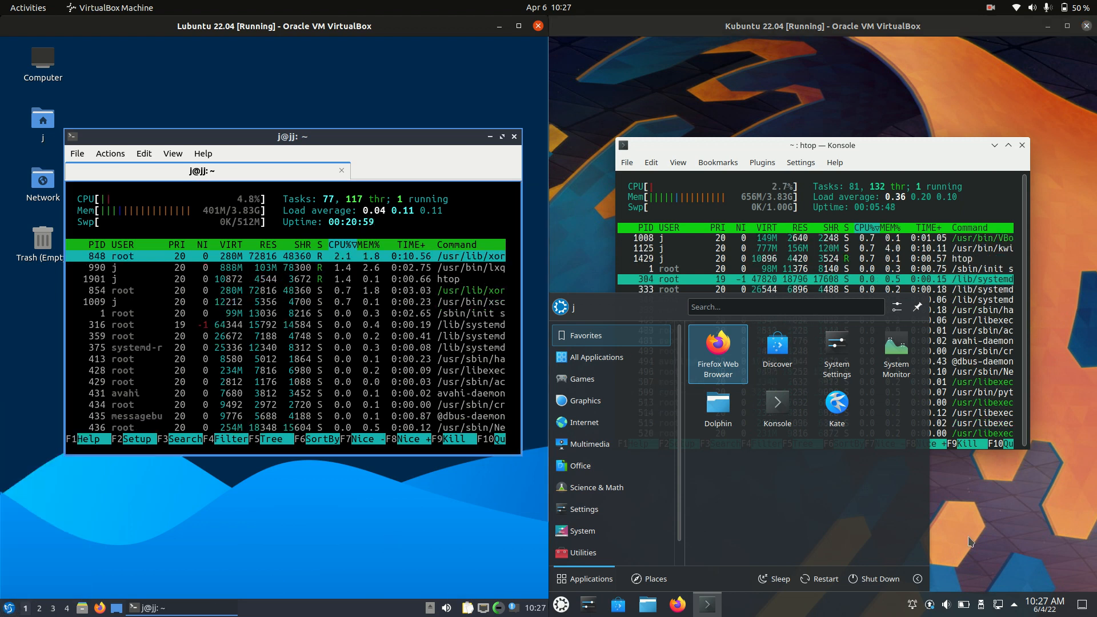
- Dismiss the Kubuntu launcher so Konsole's htop shows beside Lubuntu's htop
{"action": "left_click", "coordinate": [941, 520]}
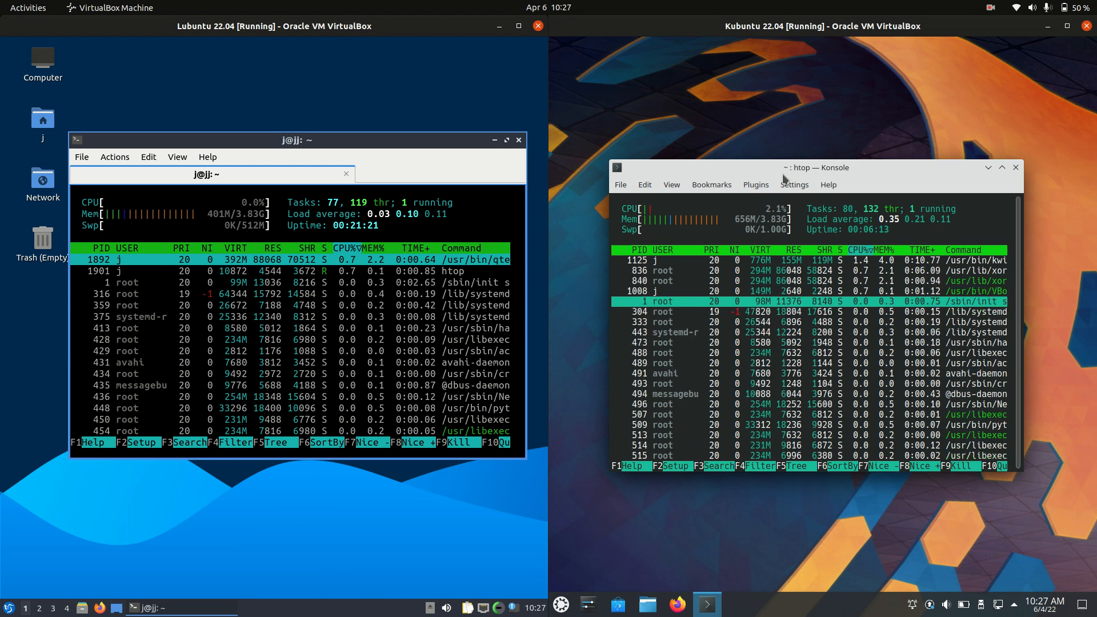
{"action": "mouse_move", "coordinate": [563, 132]}
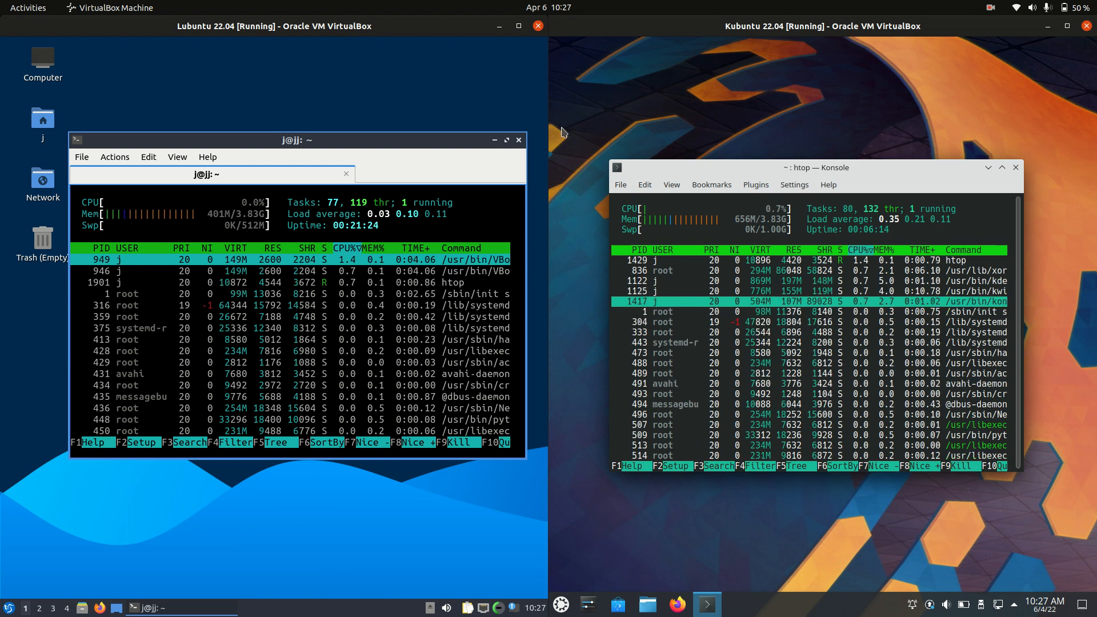